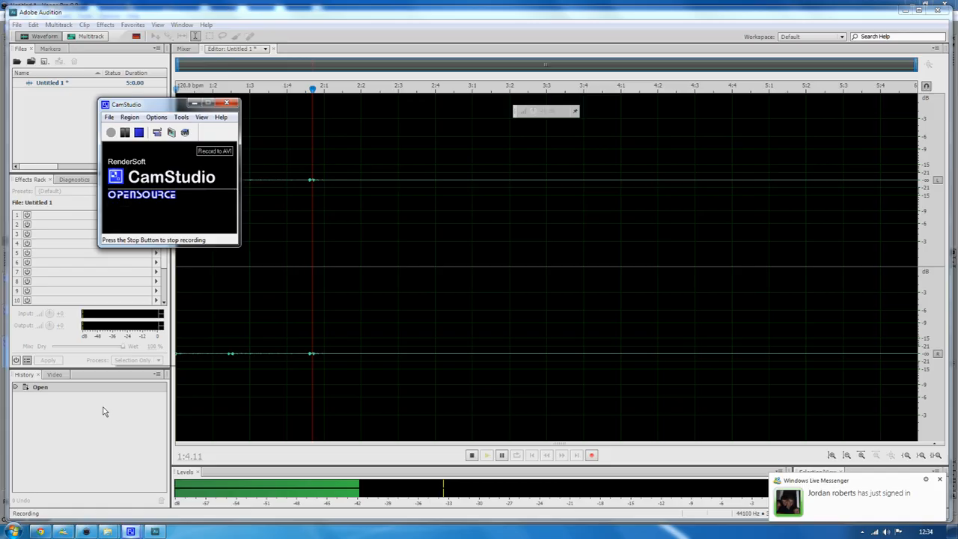
- Minimize Adobe Audition so the Windows desktop shows
left_click(85, 531)
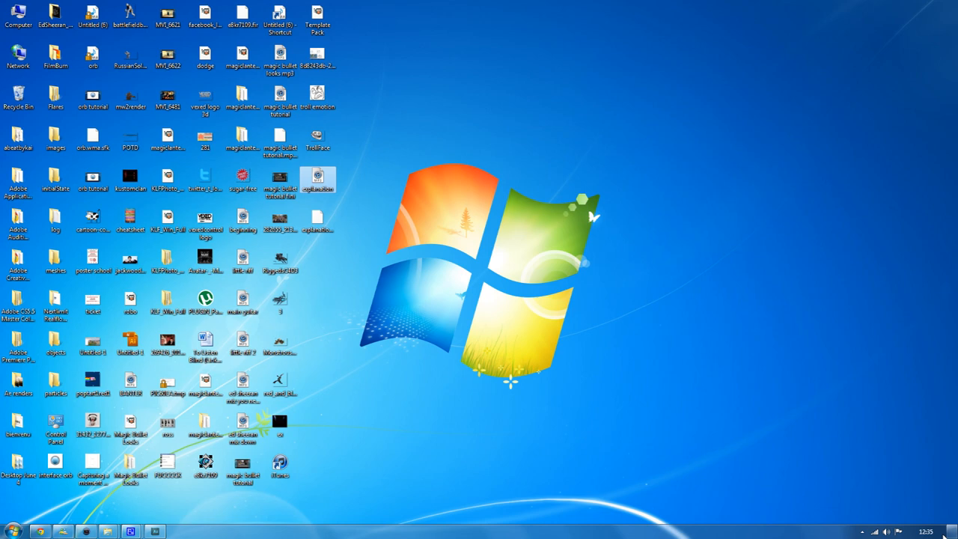
- Switch to the Vegas Pro project with the camera clip and audio tracks
left_click(88, 531)
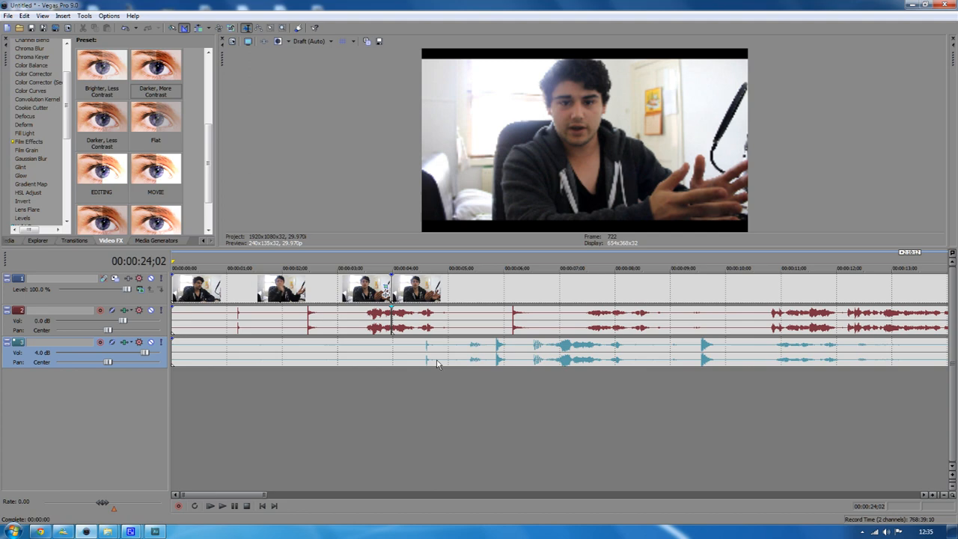
scroll("right", 3)
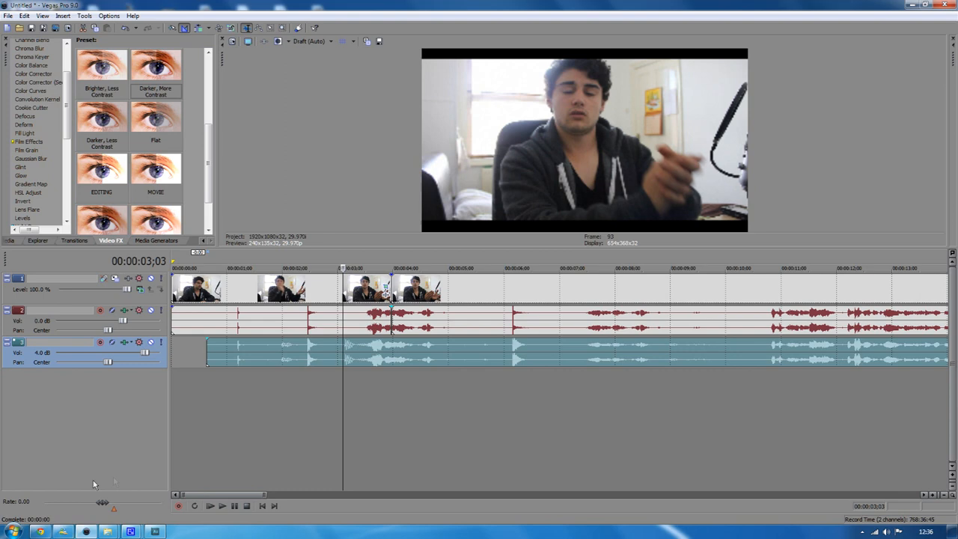
mouse_move(338, 428)
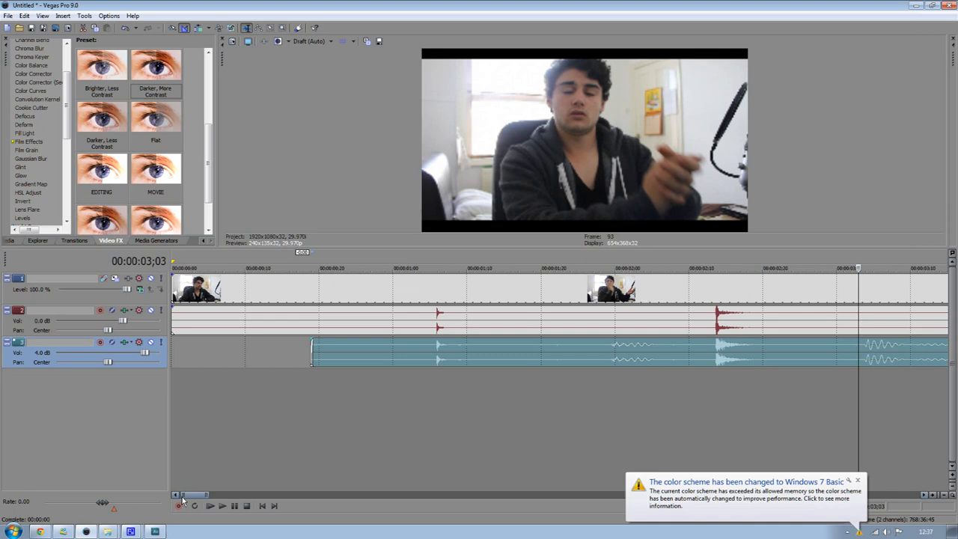
- Nudge the MP3 event so its waveform peaks match the camera audio peaks
left_click(857, 479)
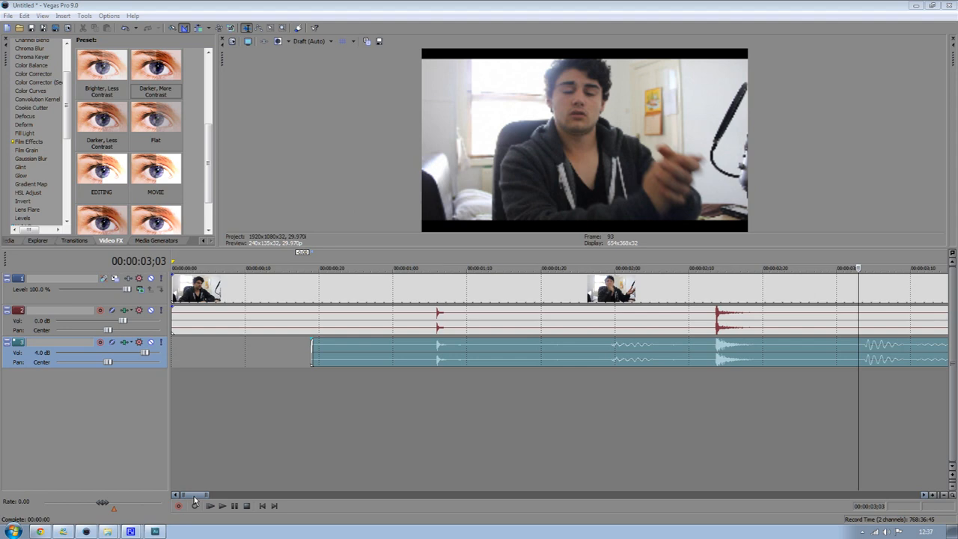